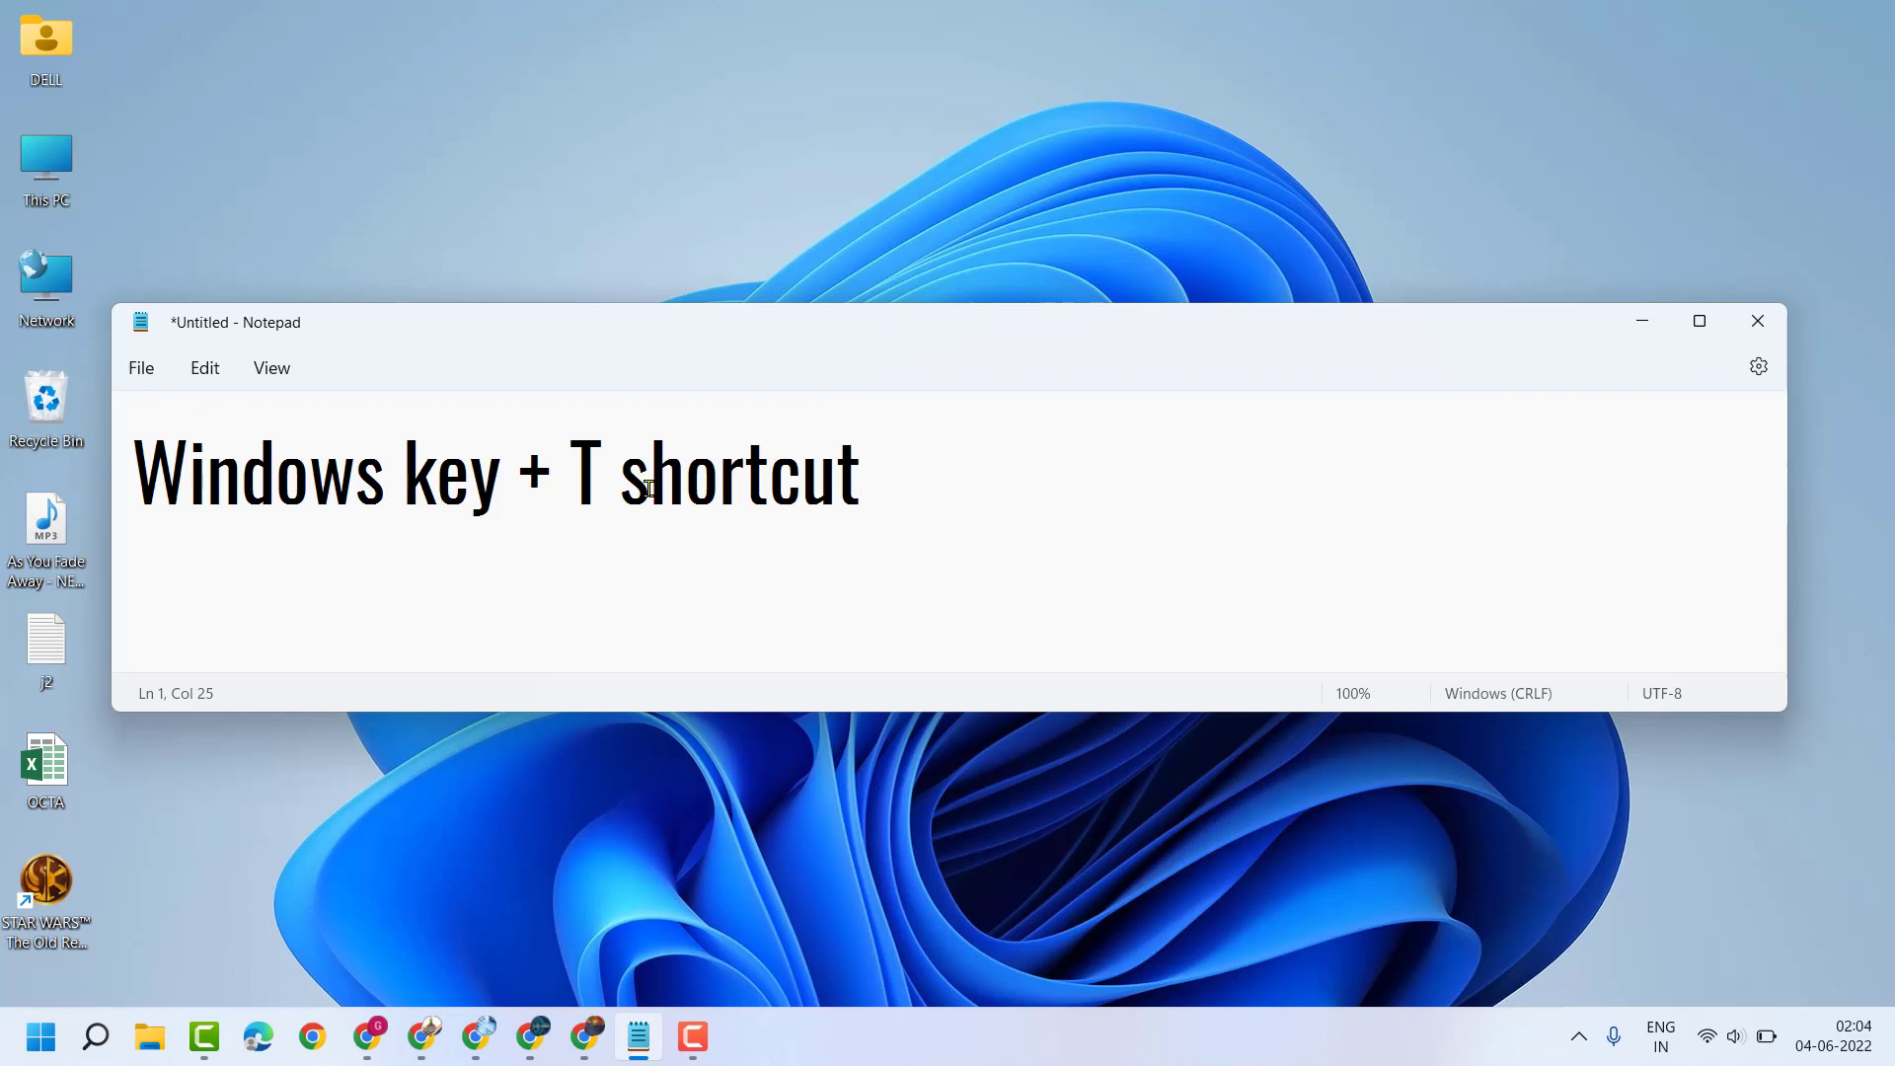
# Write the description "Cycle through the apps (including pinned apps) on the taskbar." in Notepad.
pyautogui.write('Cycle through the apps (including pinned apps) on the taskbar.')
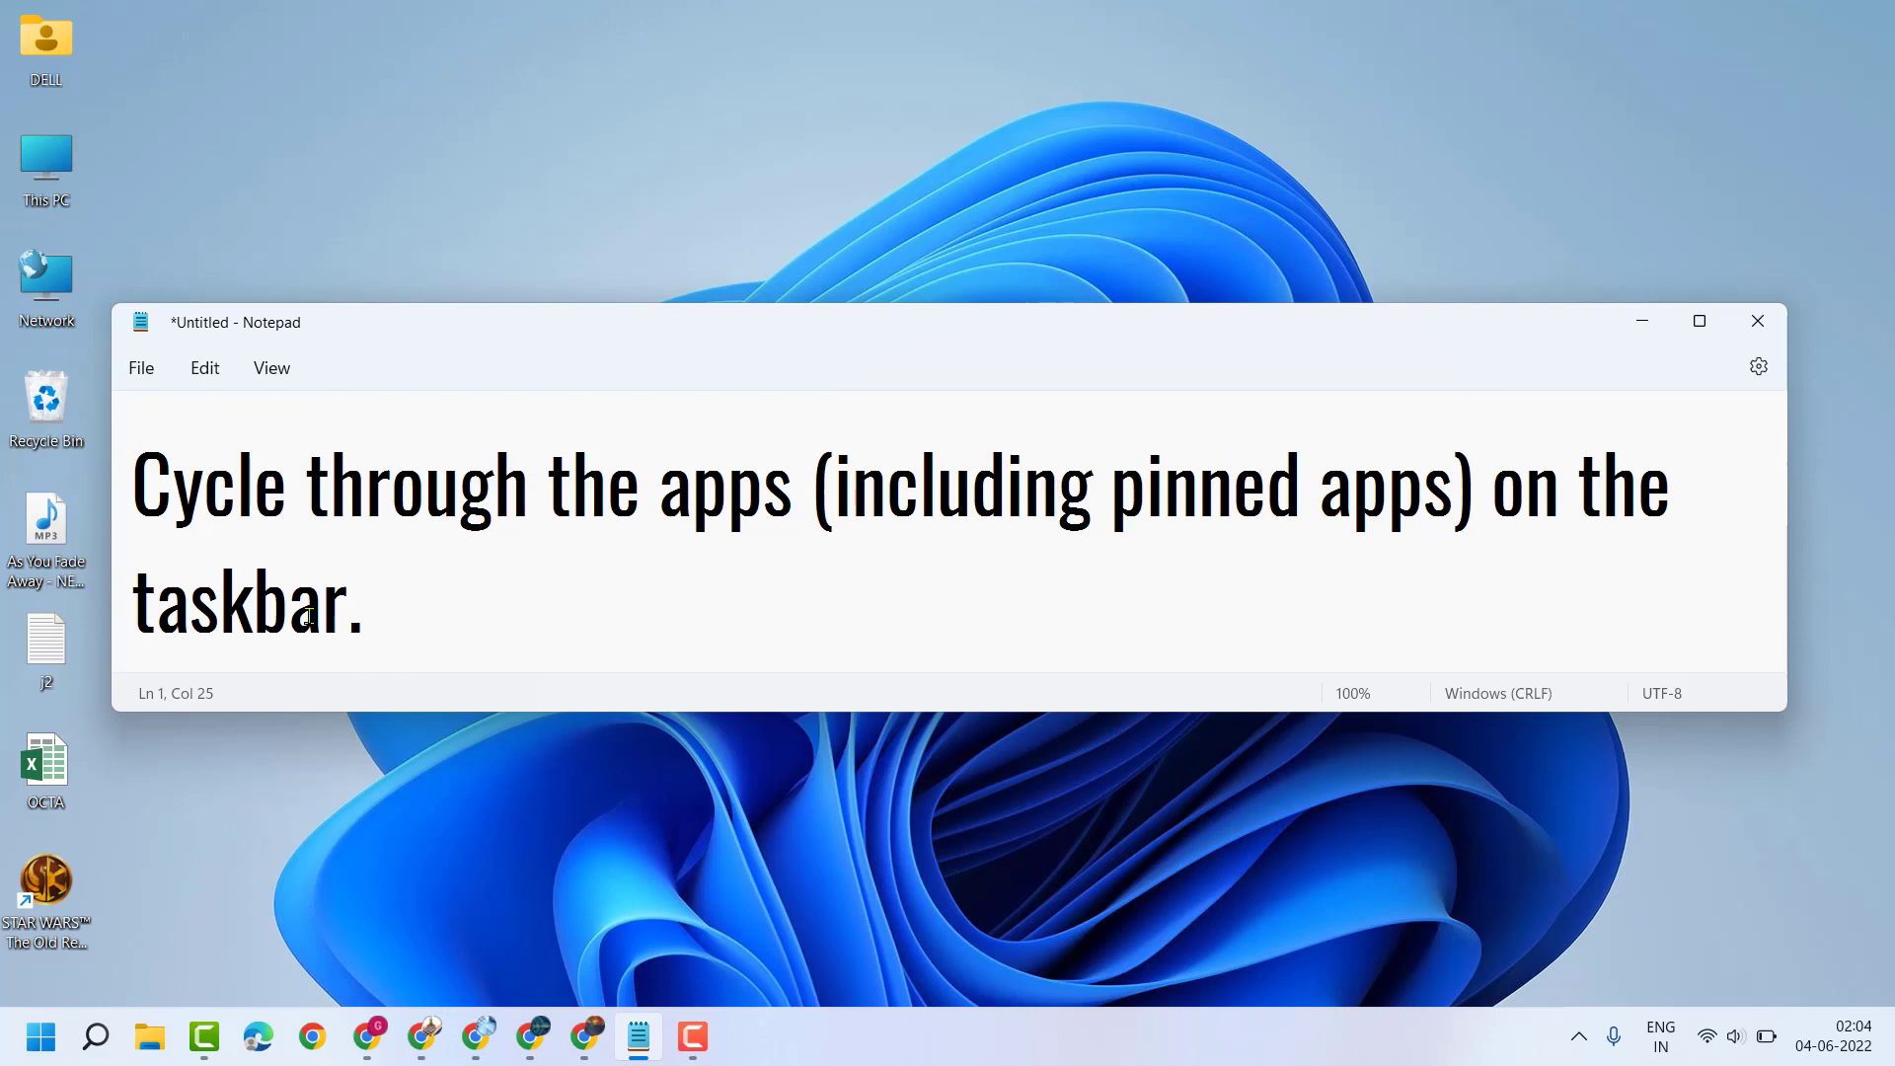
pyautogui.moveTo(500, 614)
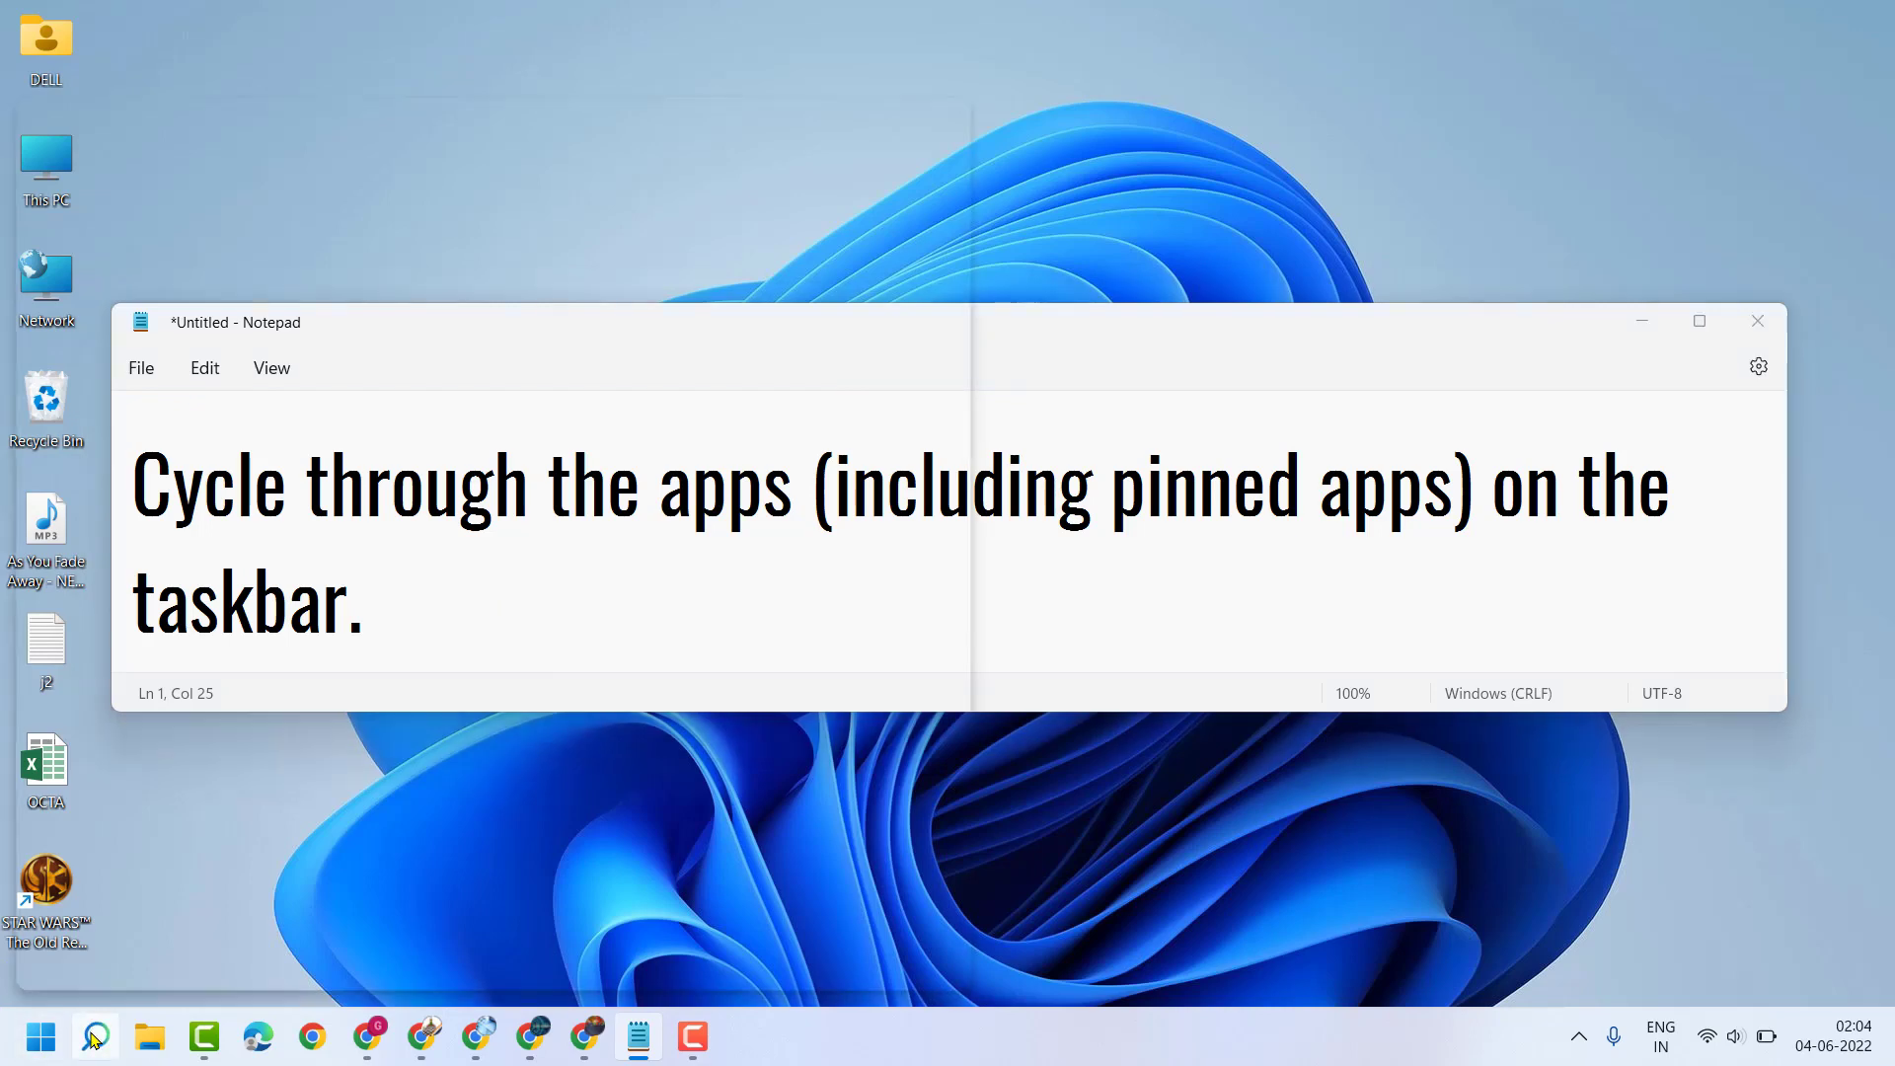
# Start a taskbar search to find and launch the On-Screen Keyboard.
pyautogui.click(95, 1037)
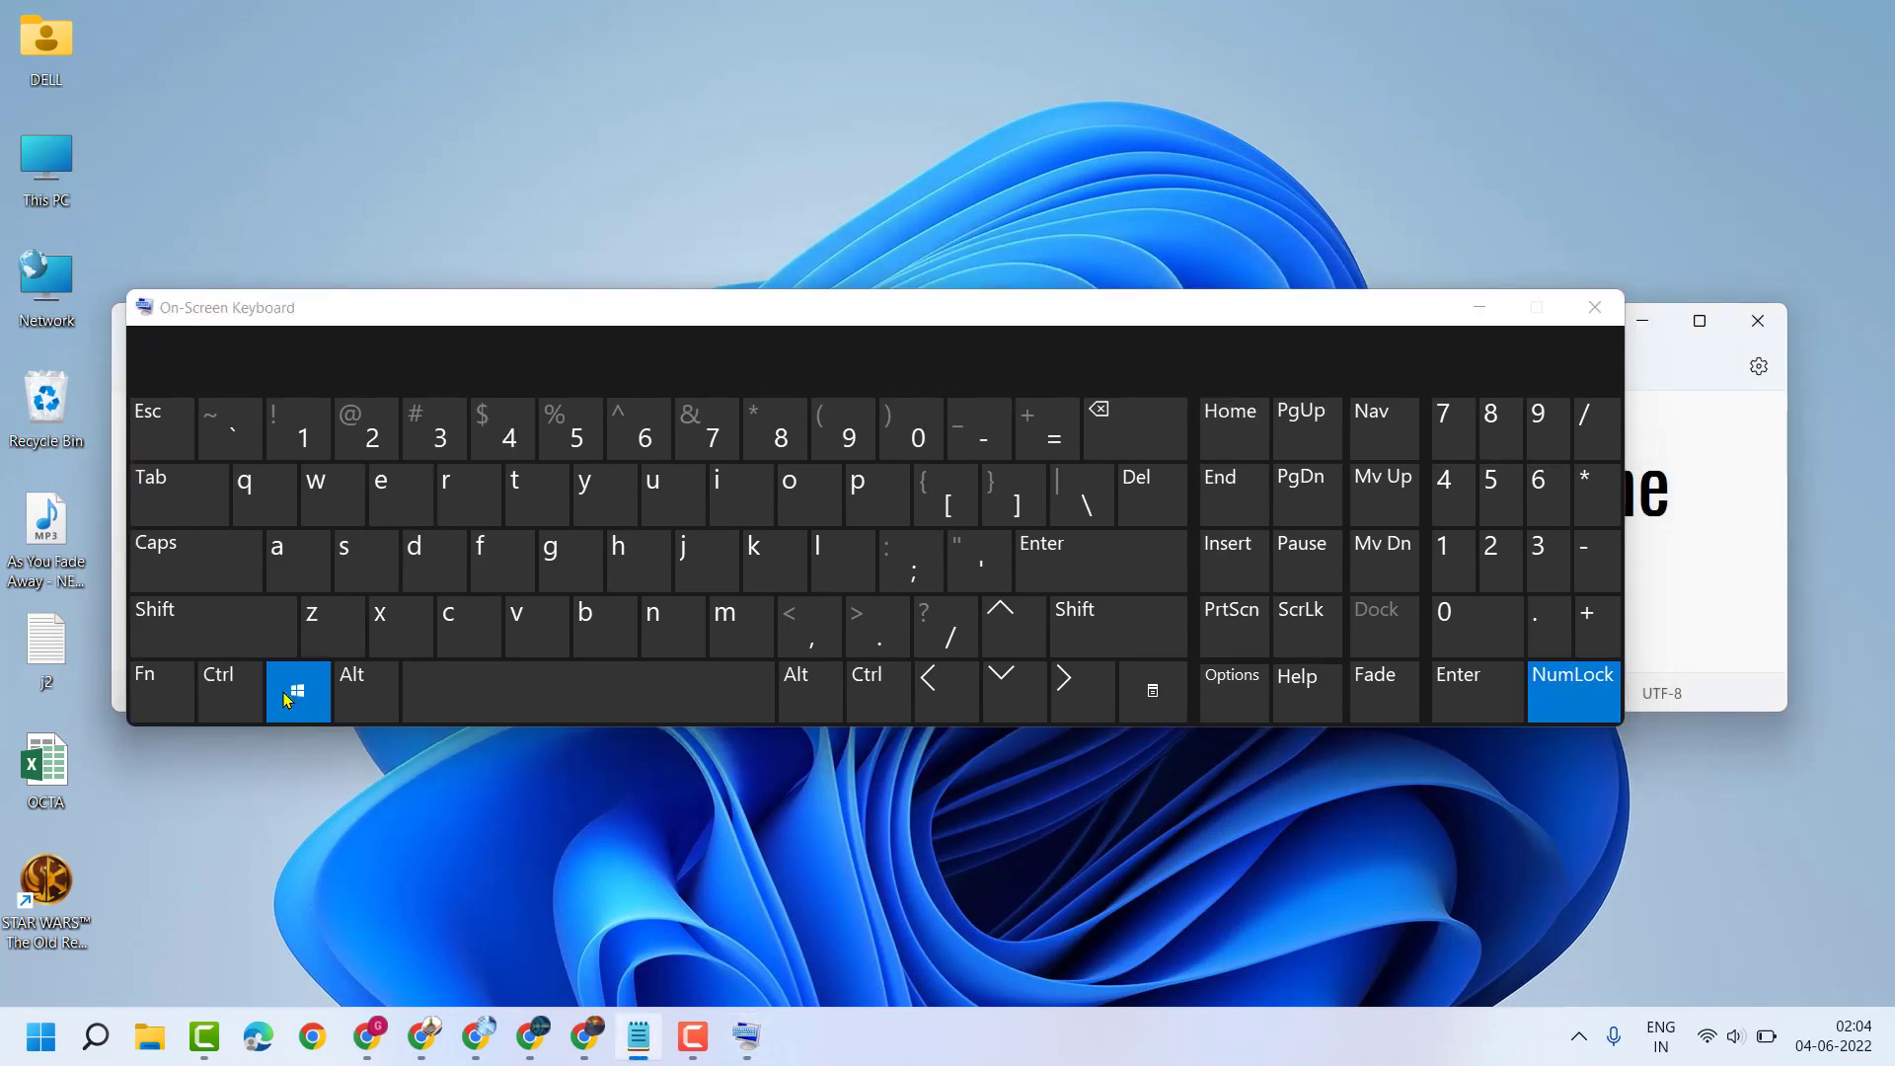
# Enter Windows key + T on the On-Screen Keyboard to focus the first taskbar app.
pyautogui.click(535, 495)
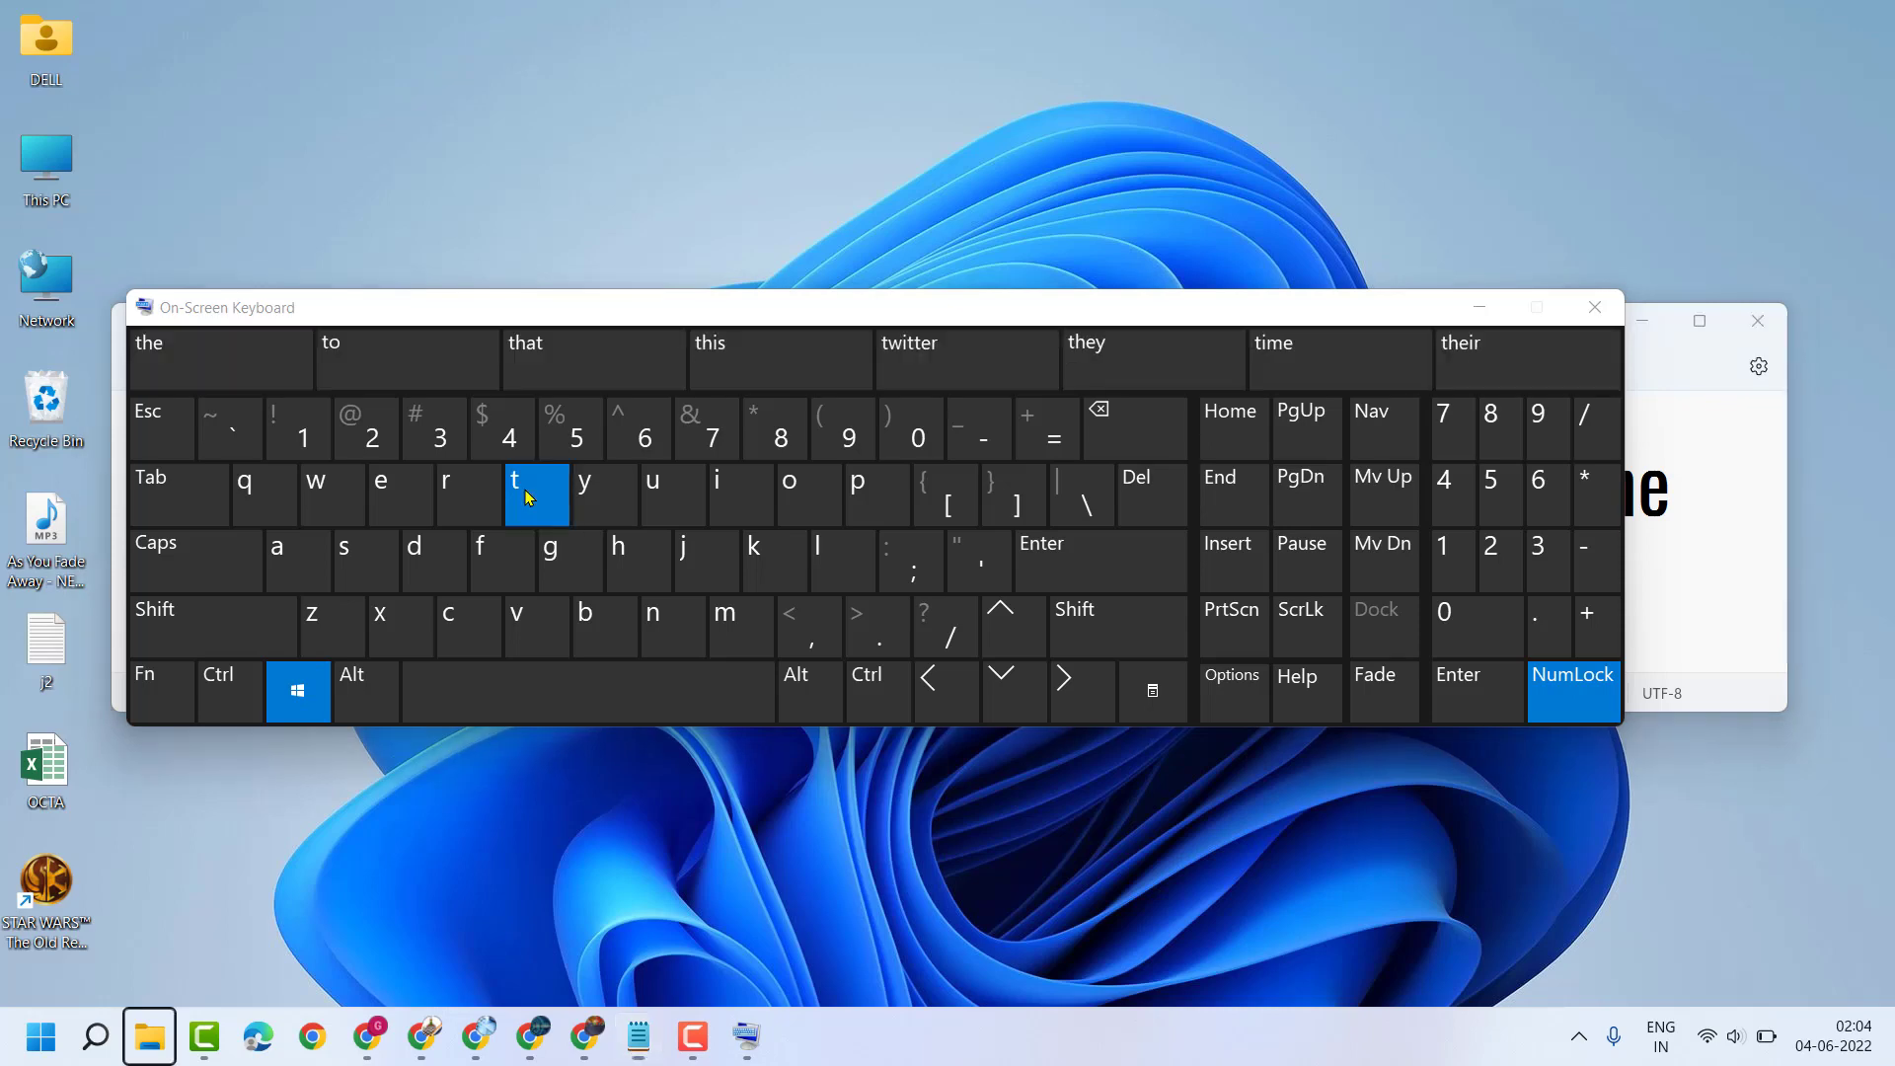
pyautogui.moveTo(148, 1036)
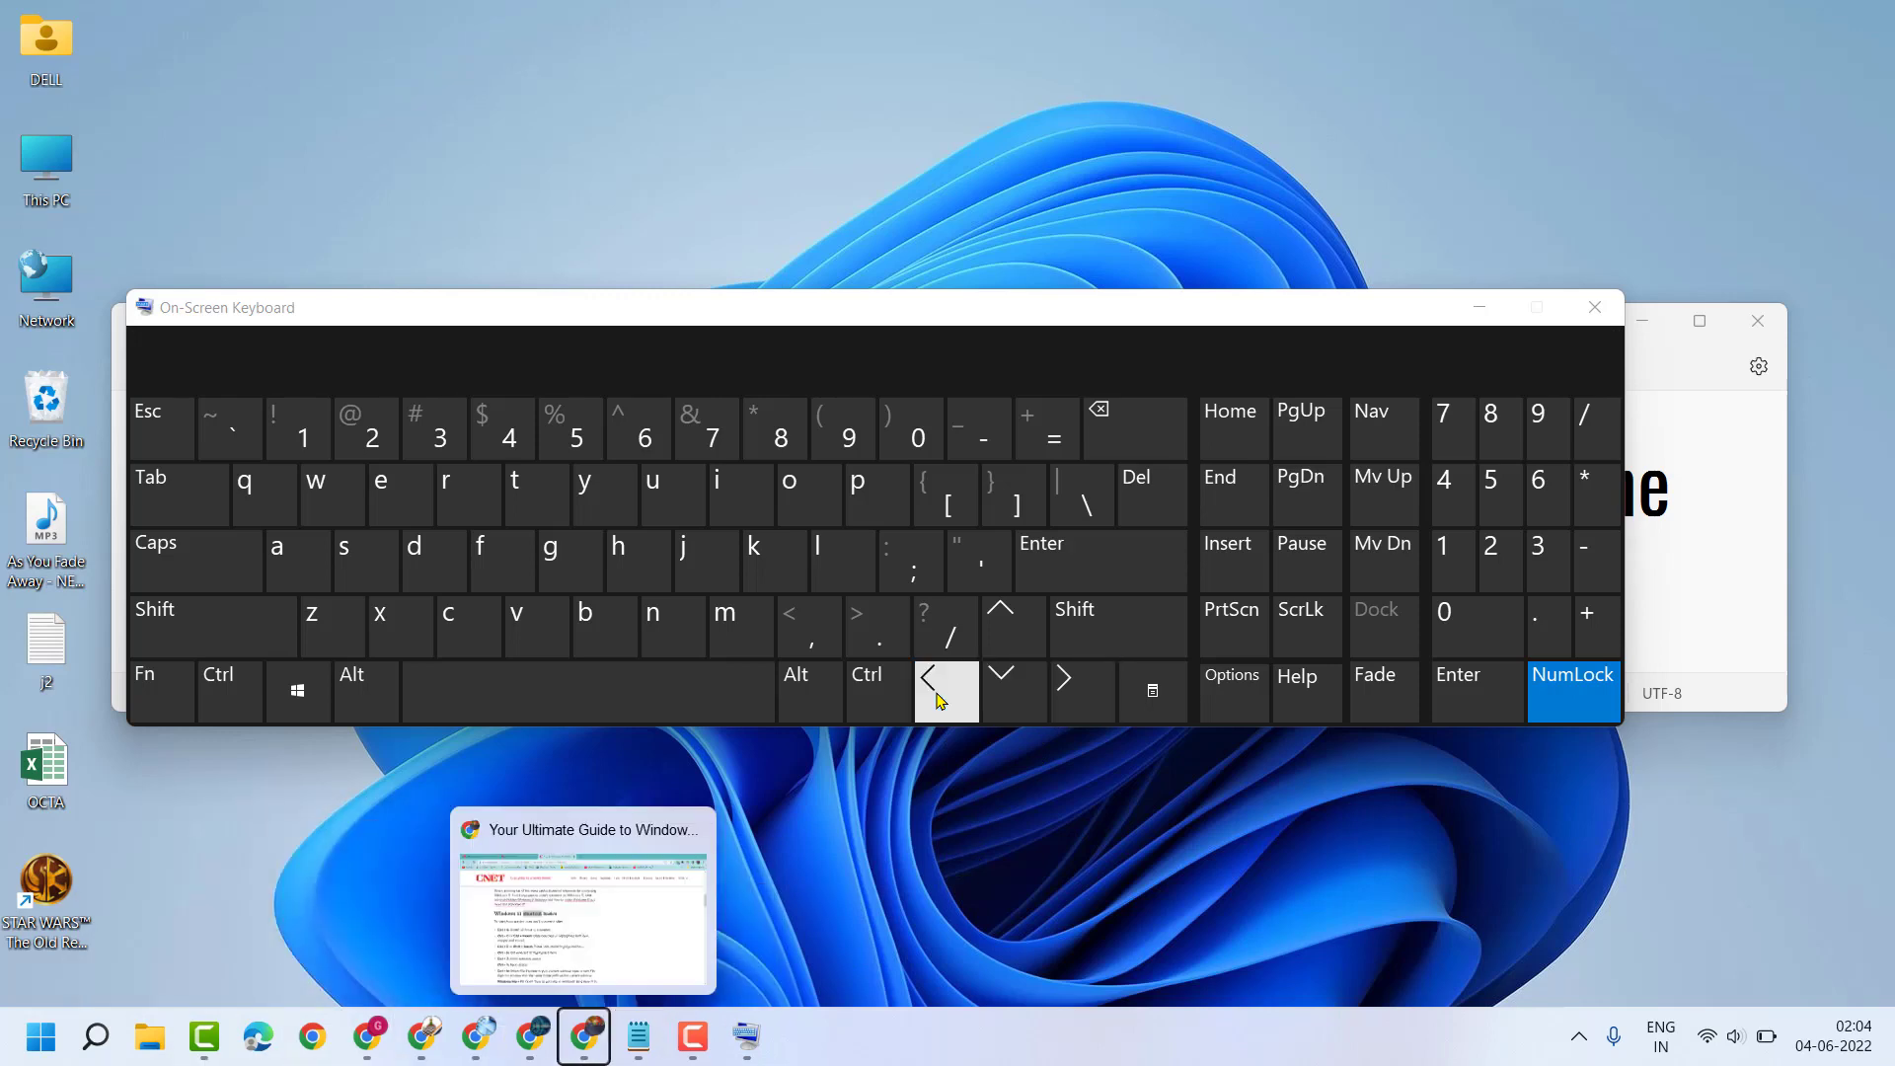
pyautogui.moveTo(203, 1037)
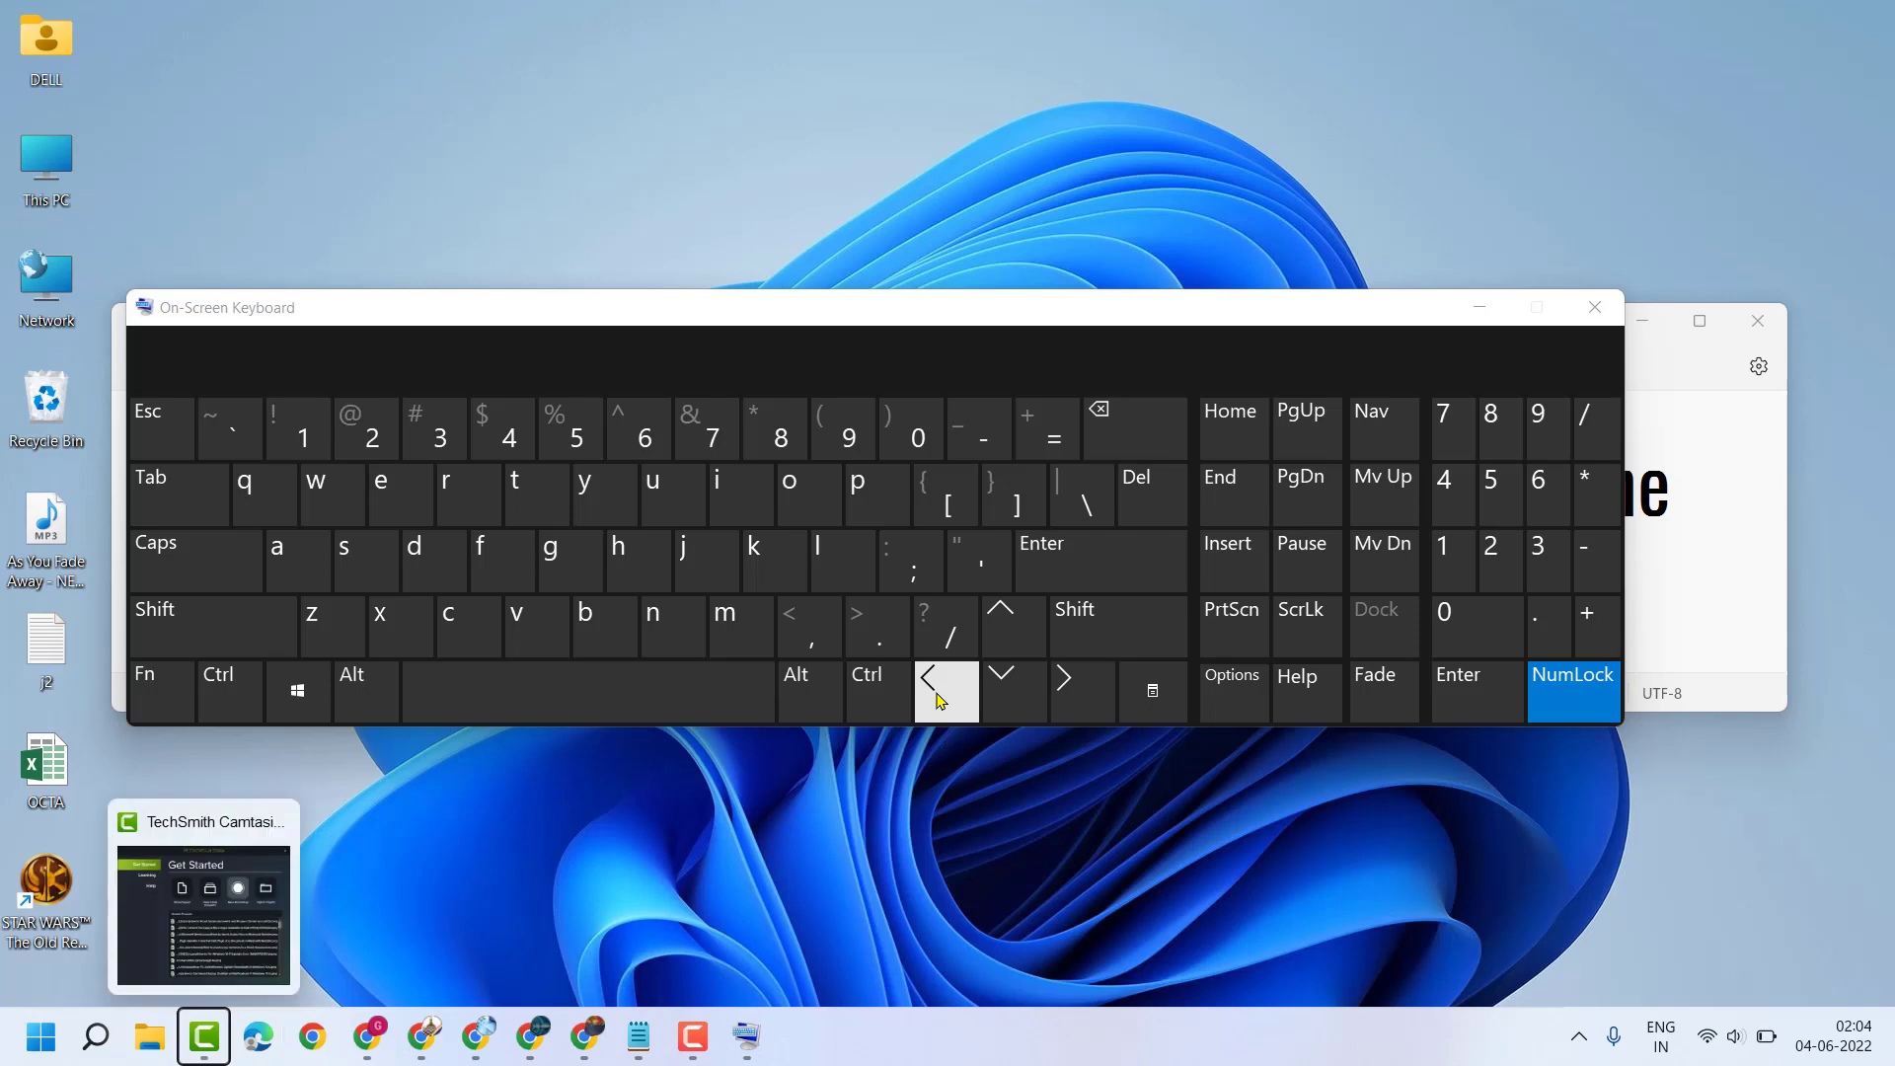